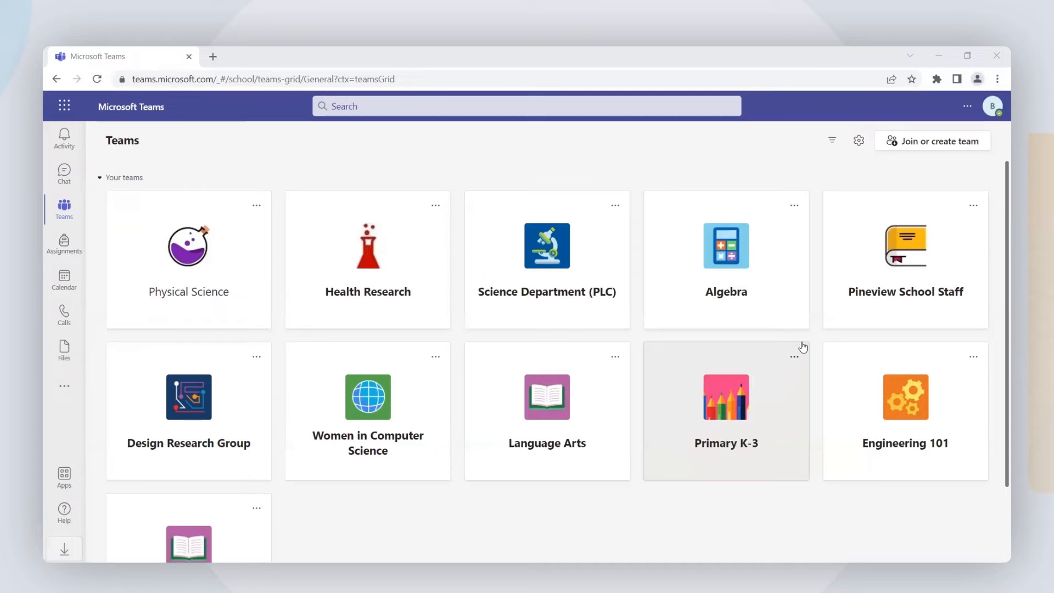
mouse_move(367, 282)
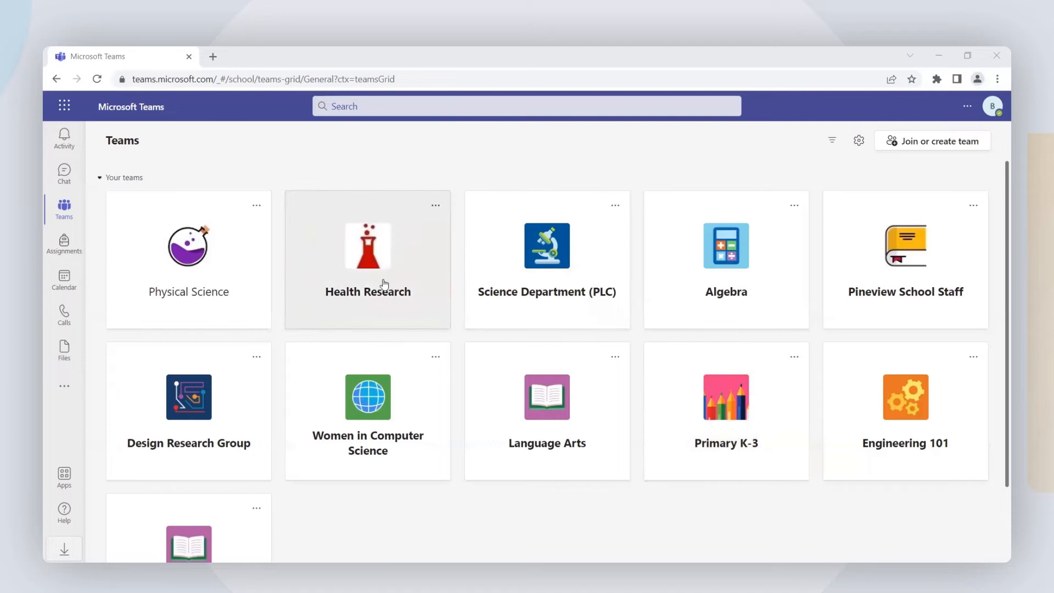
Step: Open the Physical Science team card, landing in its General channel
left_click(187, 244)
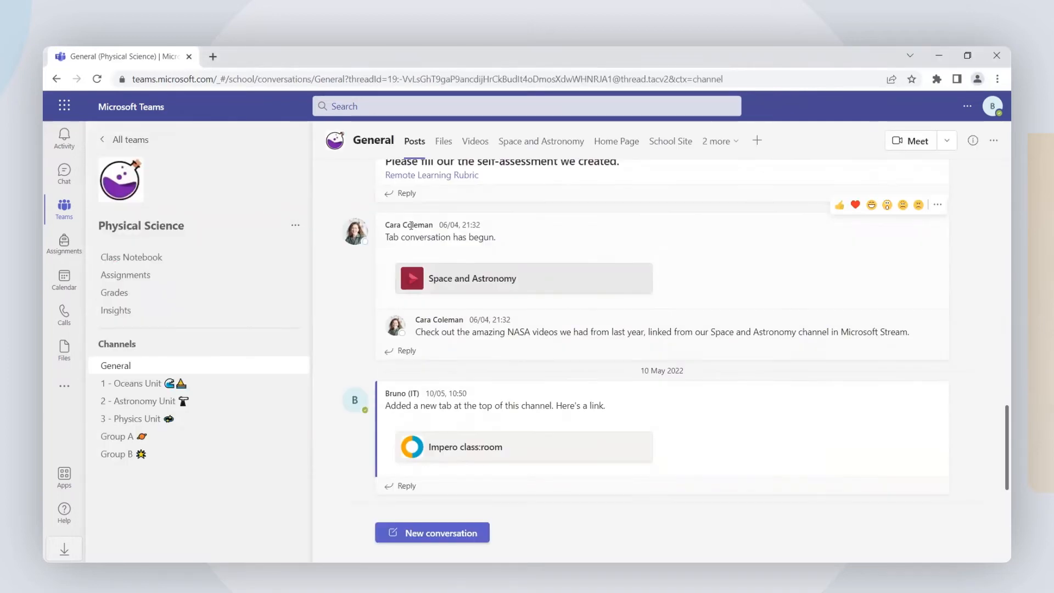
mouse_move(997, 114)
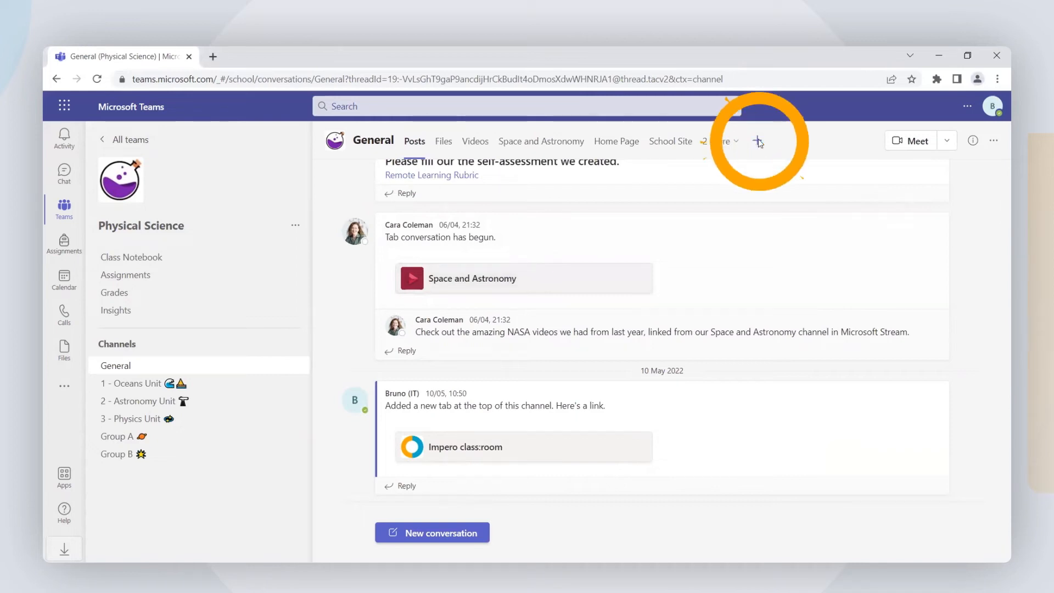
Step: Open and dismiss the Add a tab gallery without adding anything, revealing the overflow tab list
left_click(757, 140)
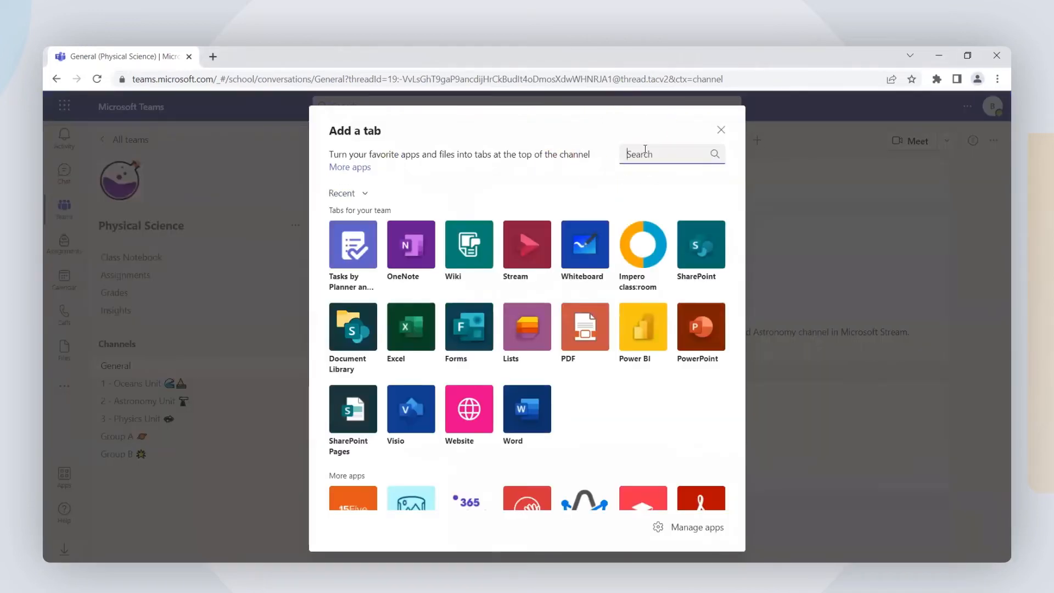
mouse_move(642, 245)
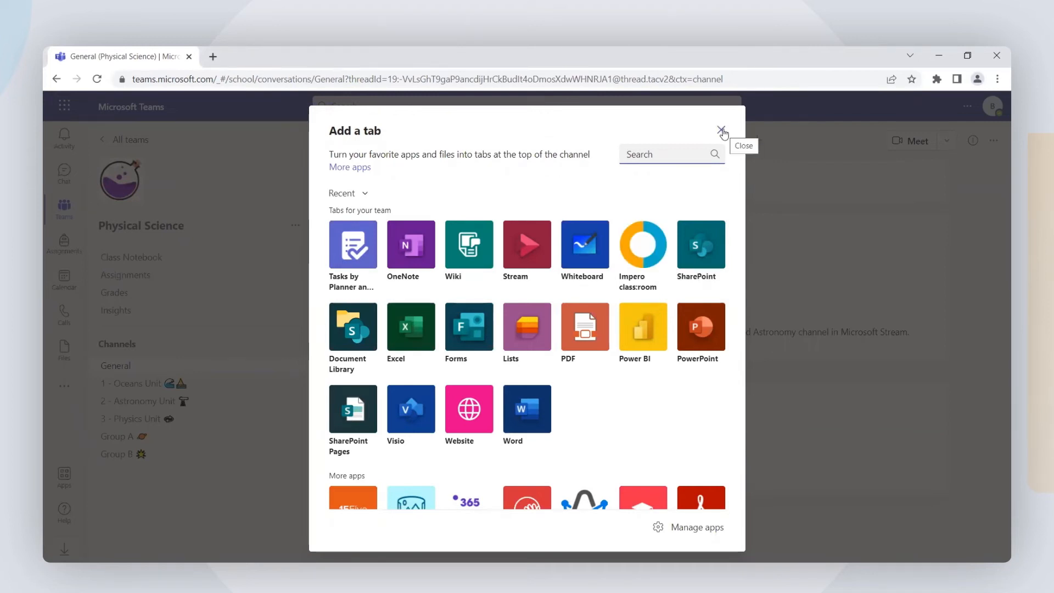
left_click(723, 131)
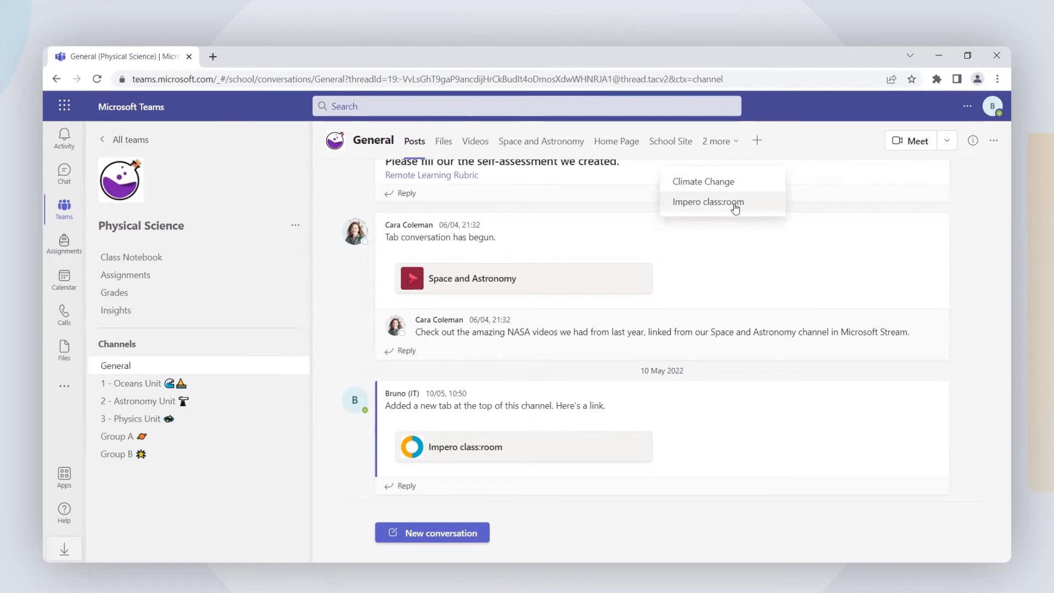
Step: Open the Impero class:room tab, select all student devices, then clear the selection to none
left_click(707, 202)
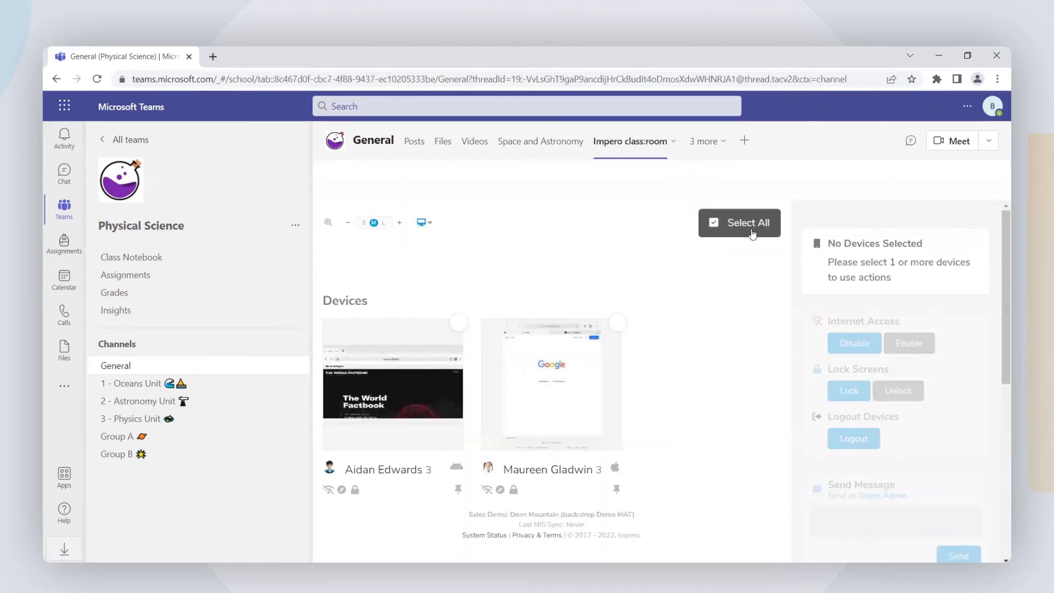
left_click(739, 223)
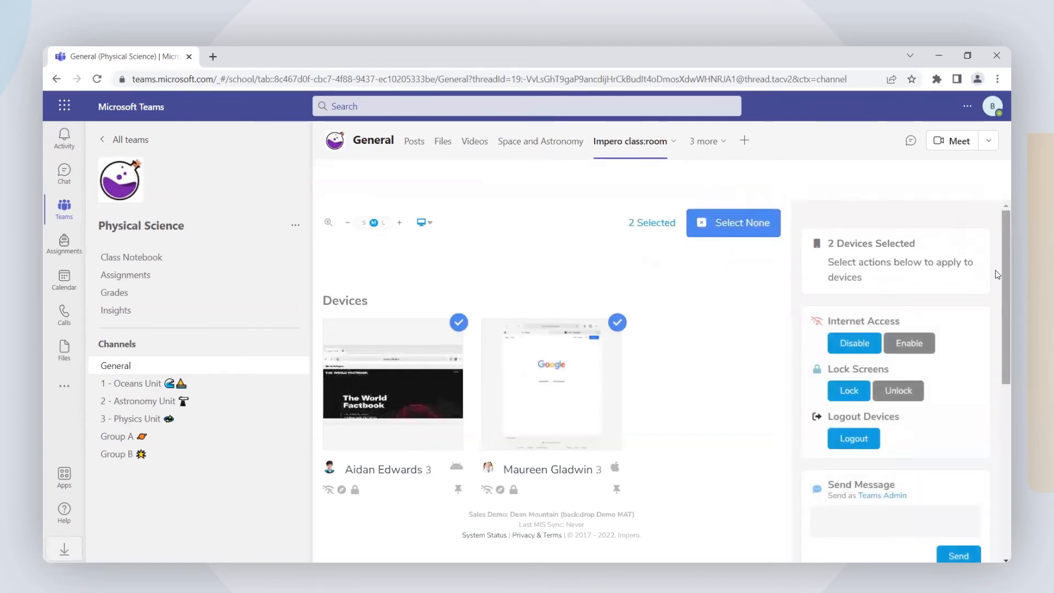
scroll("down", 3)
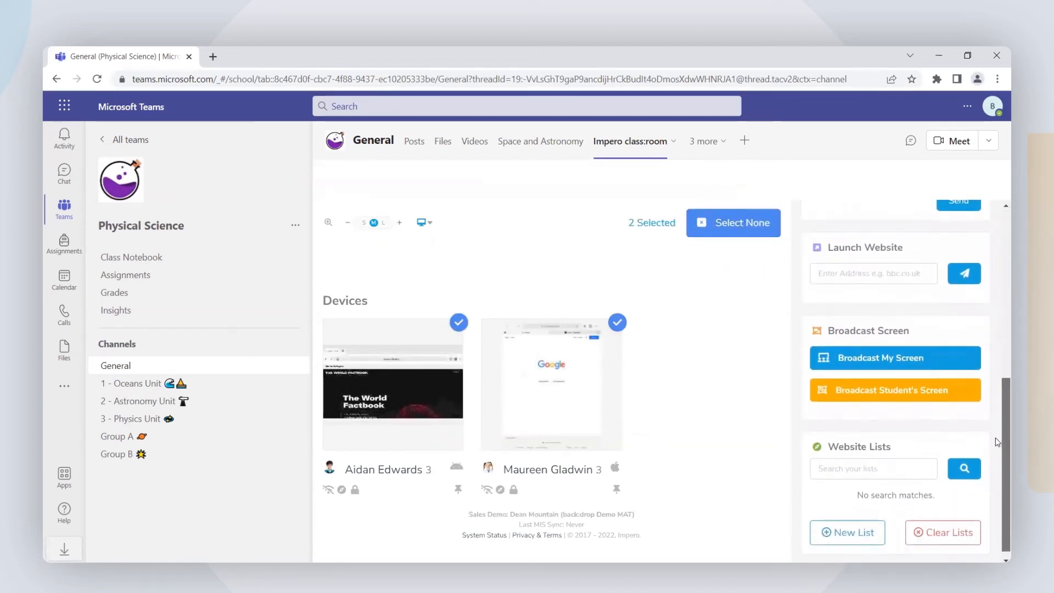
scroll("up", 3)
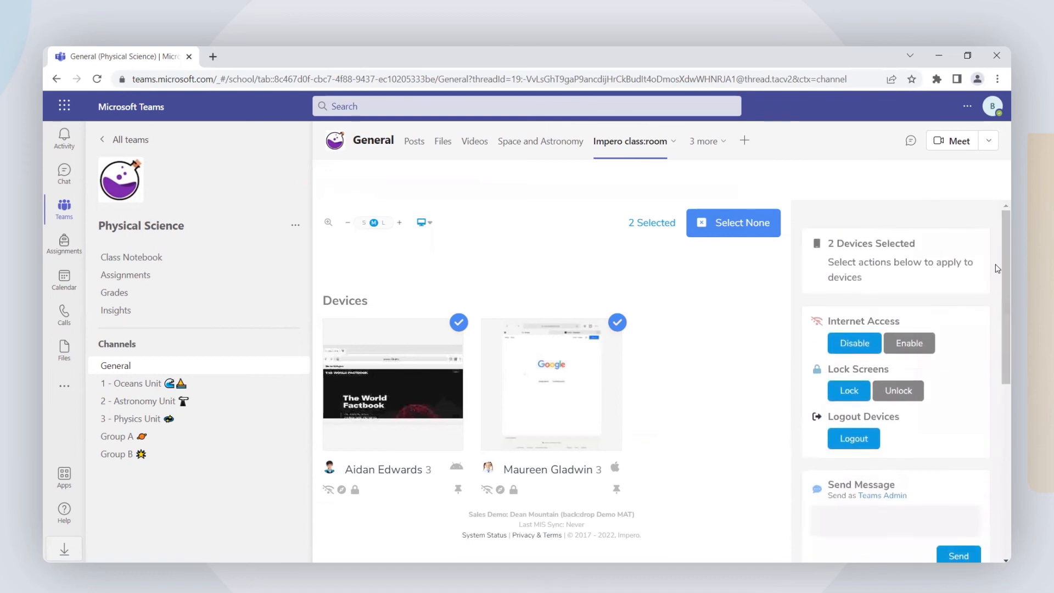
left_click(732, 223)
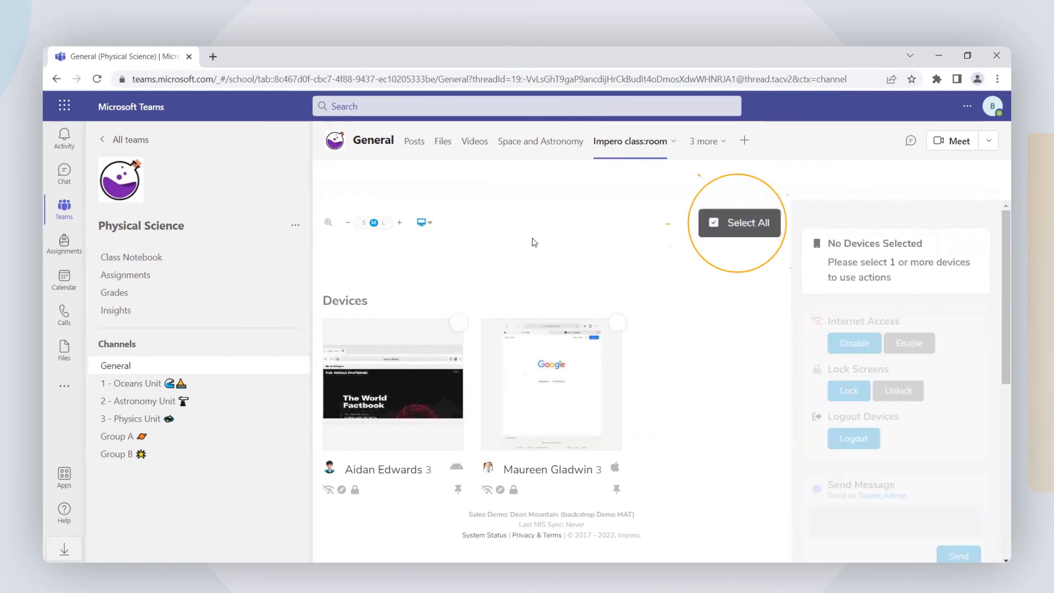
mouse_move(561, 165)
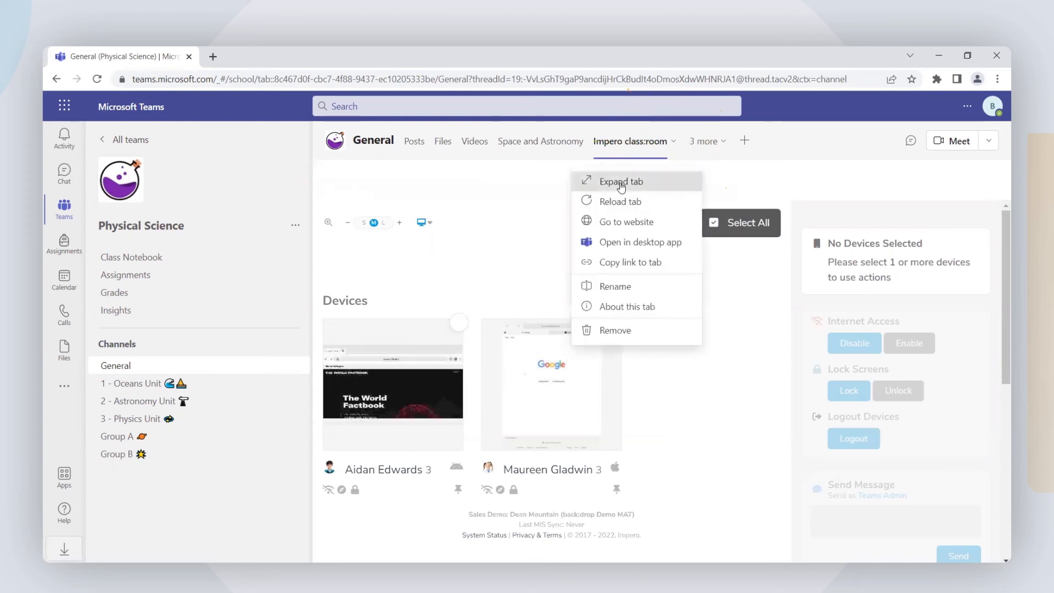
Step: Expand the Impero class:room tab to full width via its dropdown
left_click(615, 181)
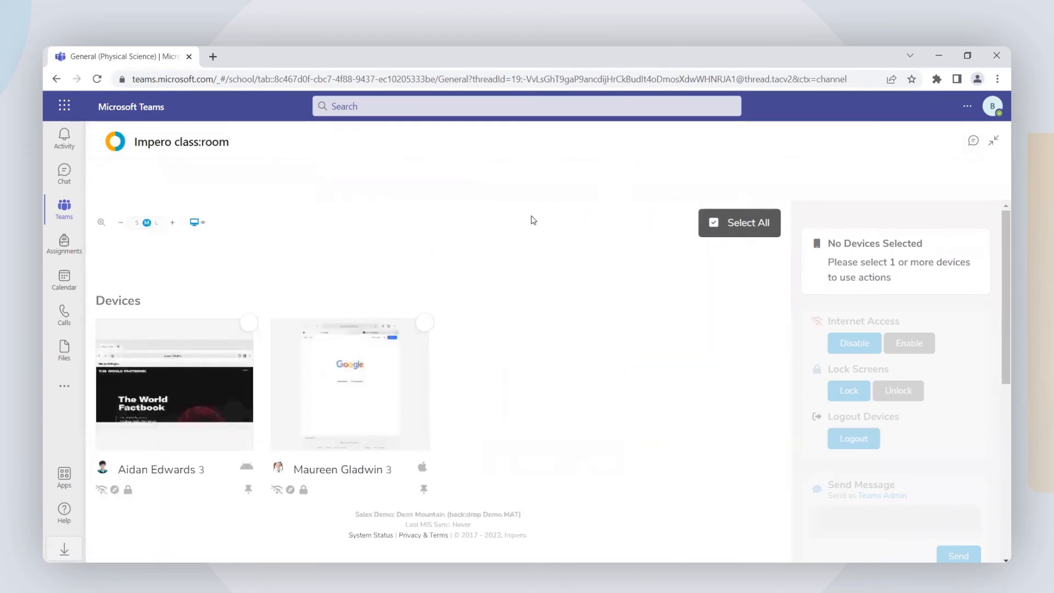